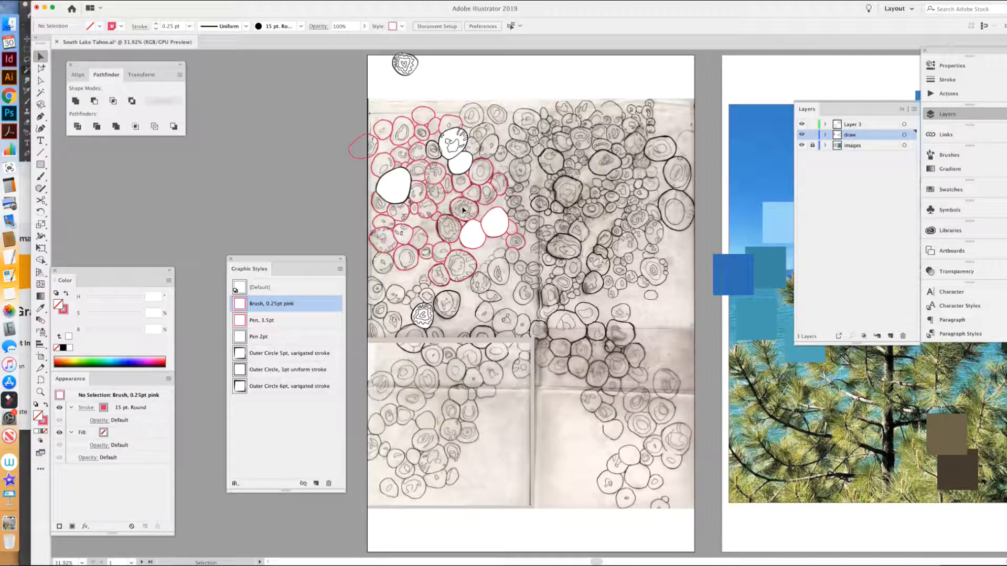
mouse_move(461, 214)
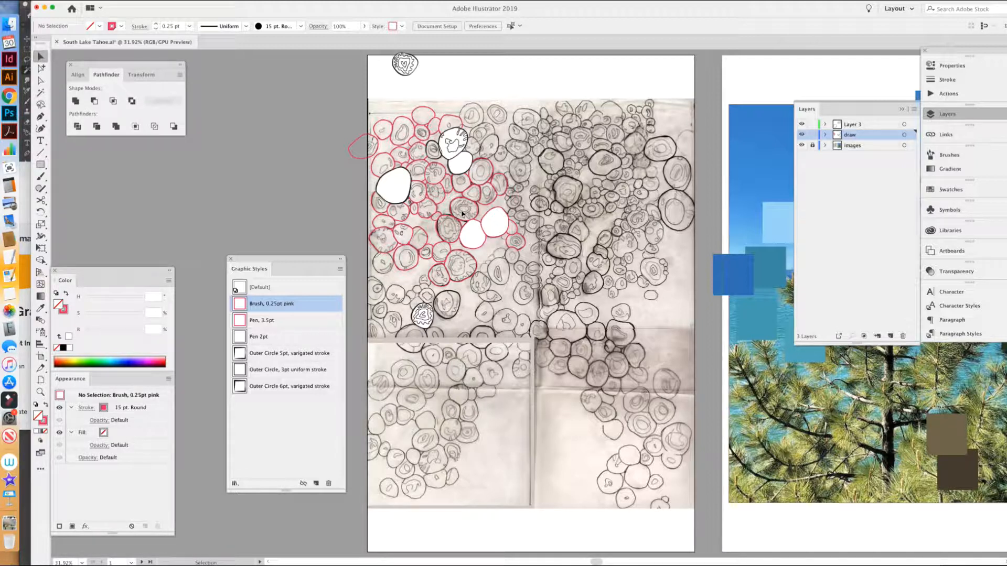
mouse_move(550, 54)
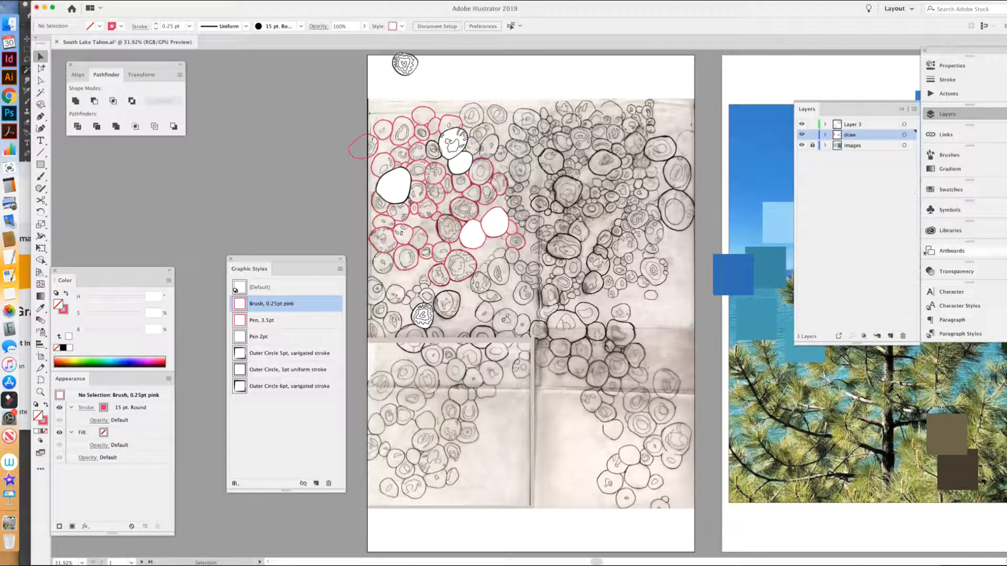
Step: Open the Symbols panel from the right-hand dock to list symbols 1 and 2b
click(949, 210)
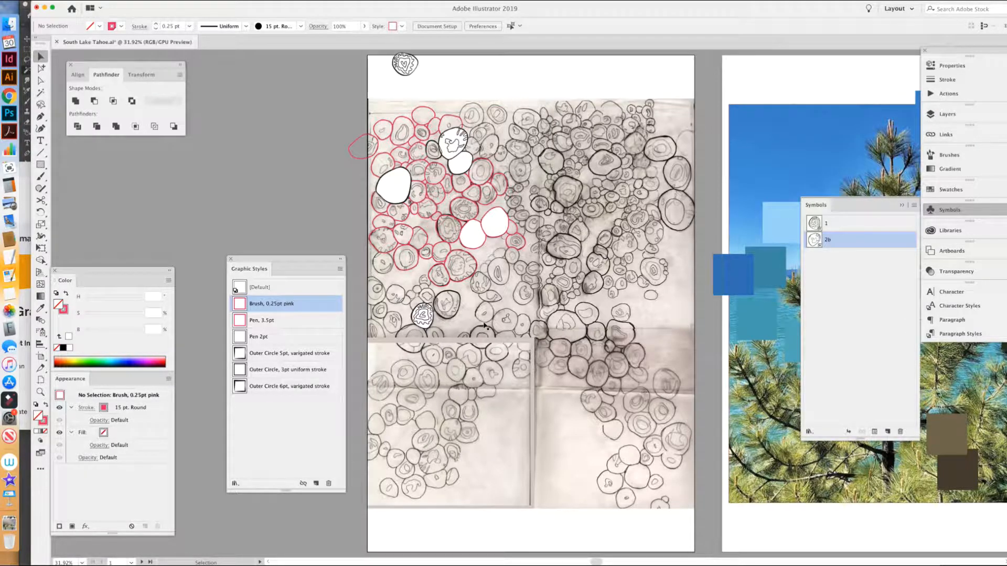
mouse_move(434, 205)
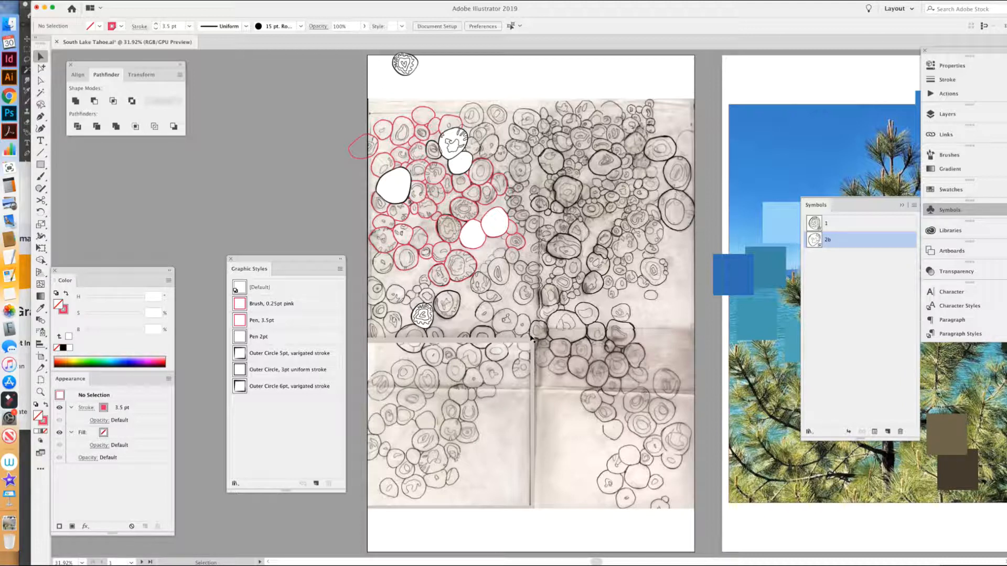
mouse_move(517, 353)
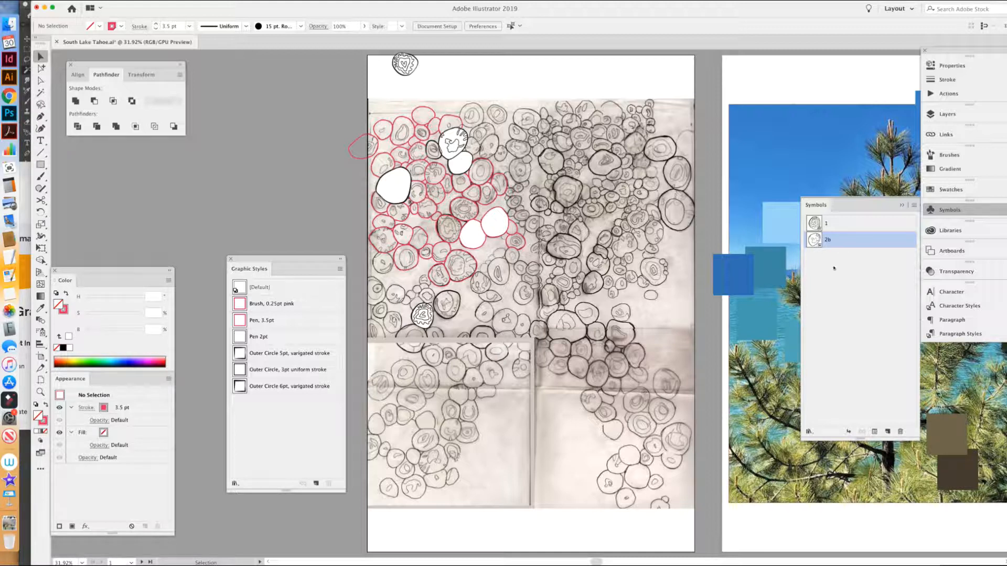
mouse_move(813, 241)
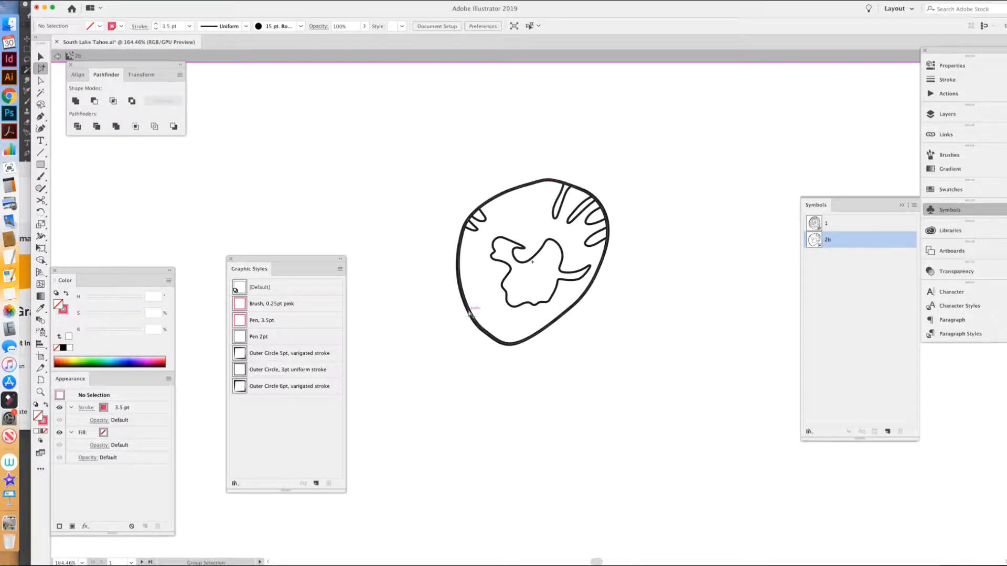
Step: Double-click a circle symbol instance on the artboard to edit it in isolation
click(286, 369)
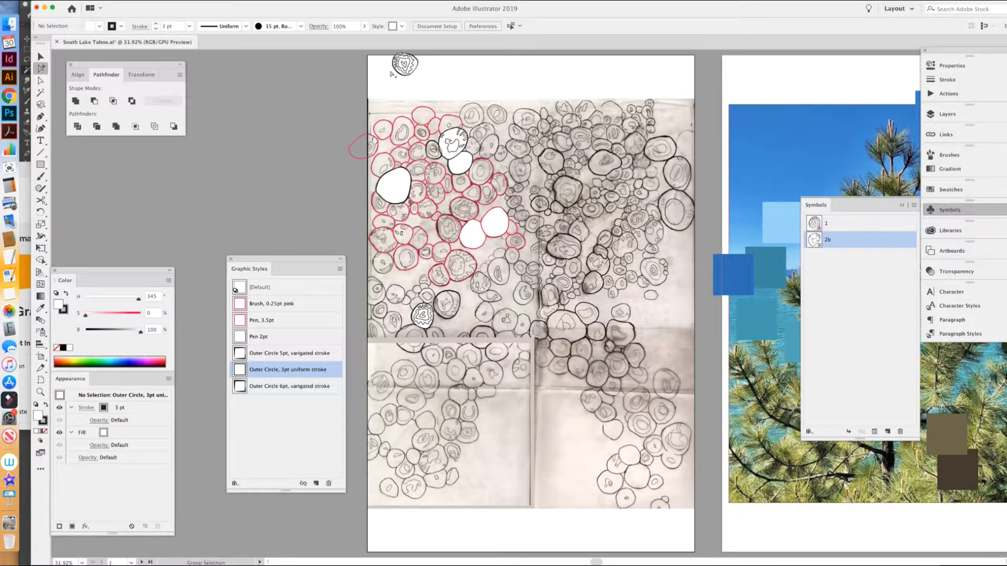
Step: Exit isolation mode and select the symbol 1 instance at the top of the page
click(404, 64)
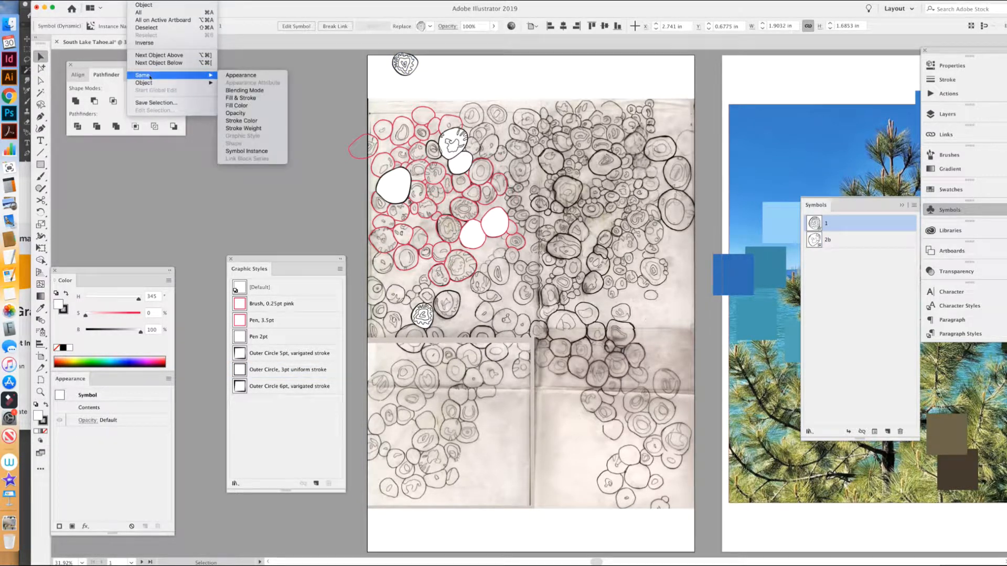
mouse_move(246, 151)
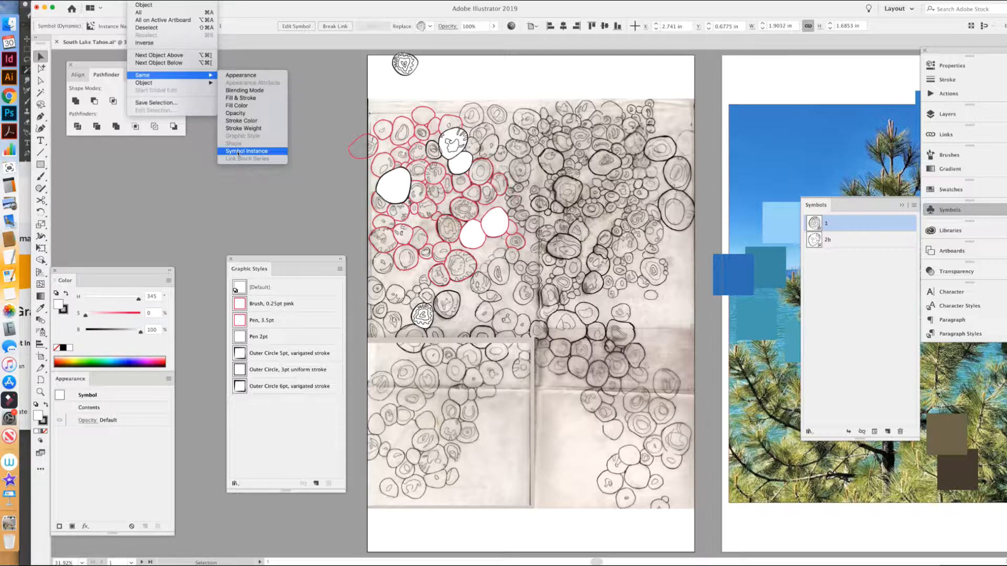
Step: Select all instances of symbol 1 with Select > Same > Symbol Instance
click(246, 151)
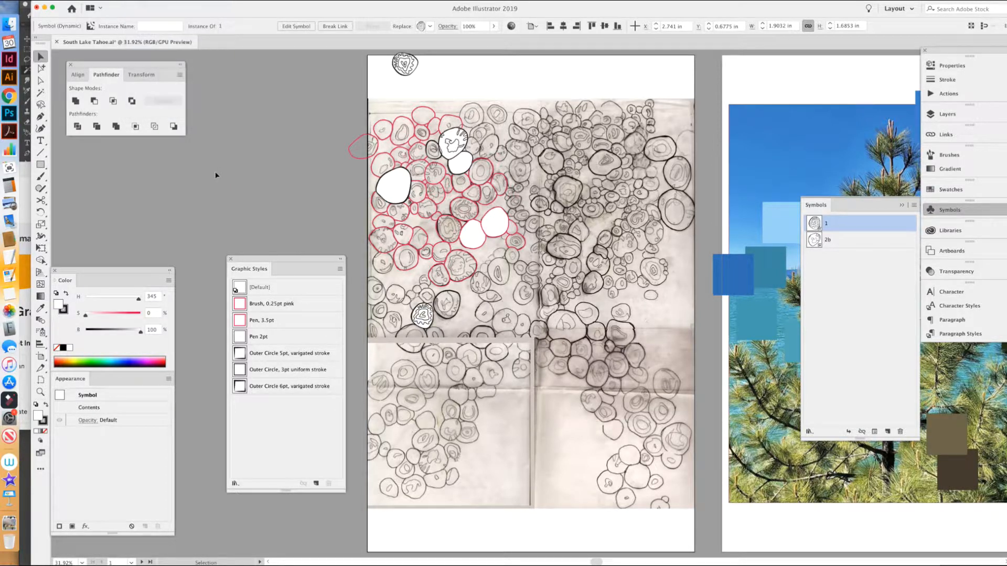